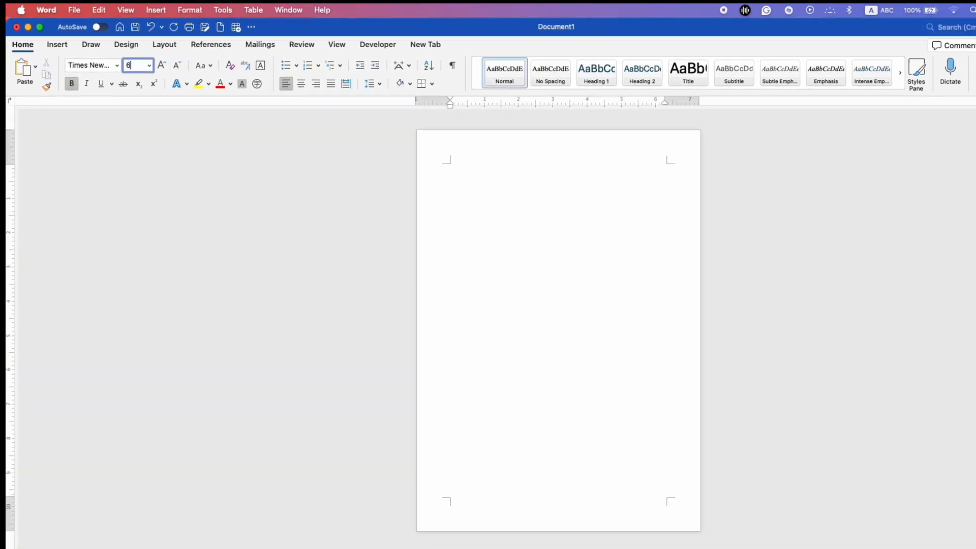
{"action": "type", "text": "600"}
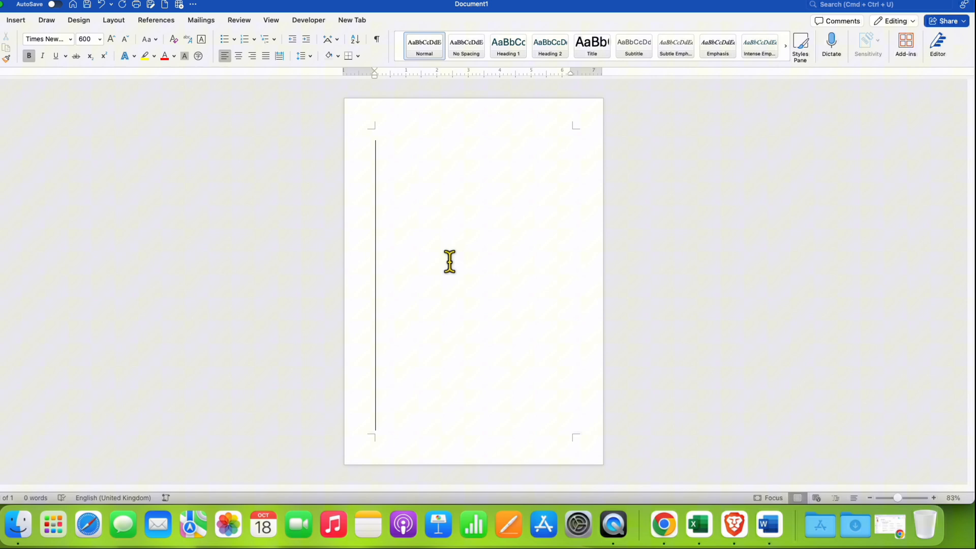
{"action": "type", "text": "A"}
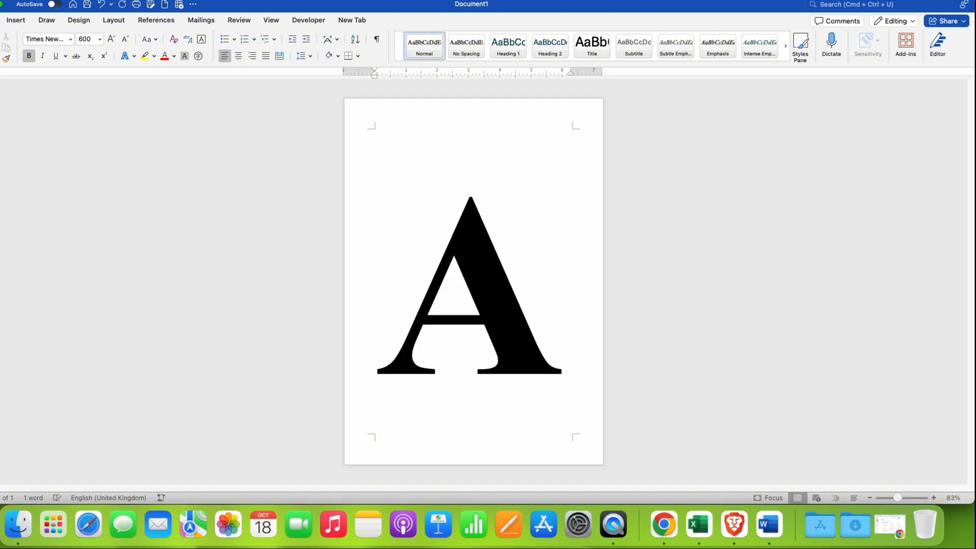